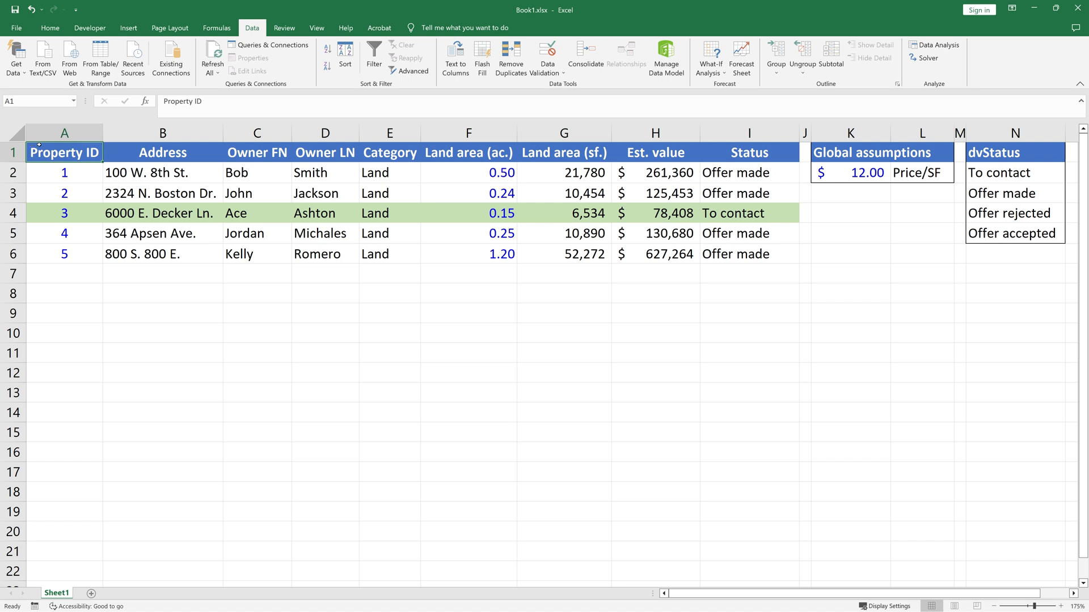
Label cell L4 'Header' beside the empty input cell K4.
left_click(921, 212)
type("Header")
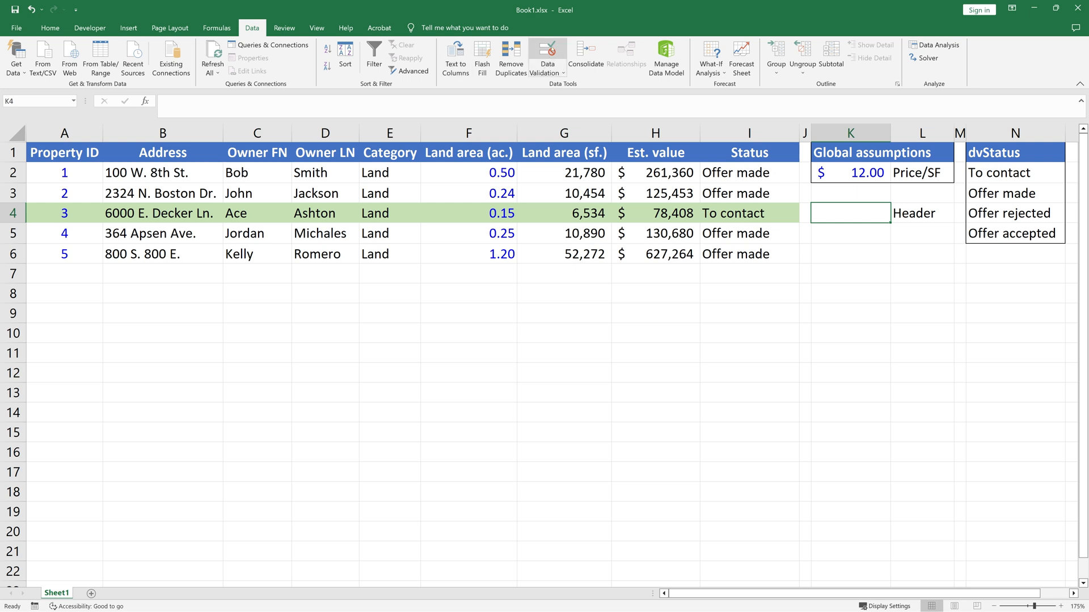
Validate K4 as a list sourced from the header row =$A$1:$I$1.
left_click(547, 54)
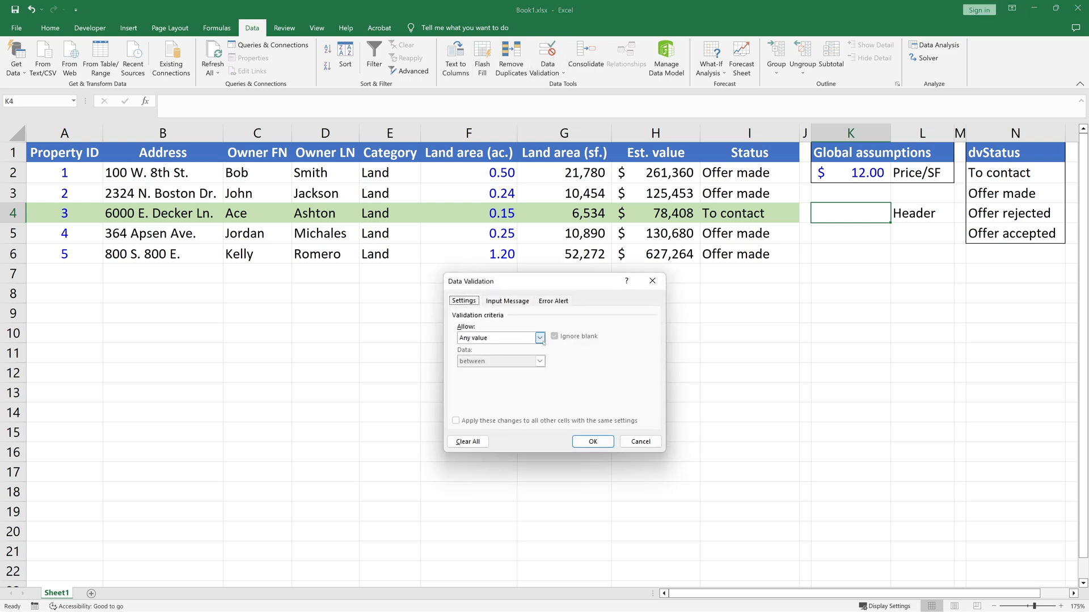
left_click(501, 338)
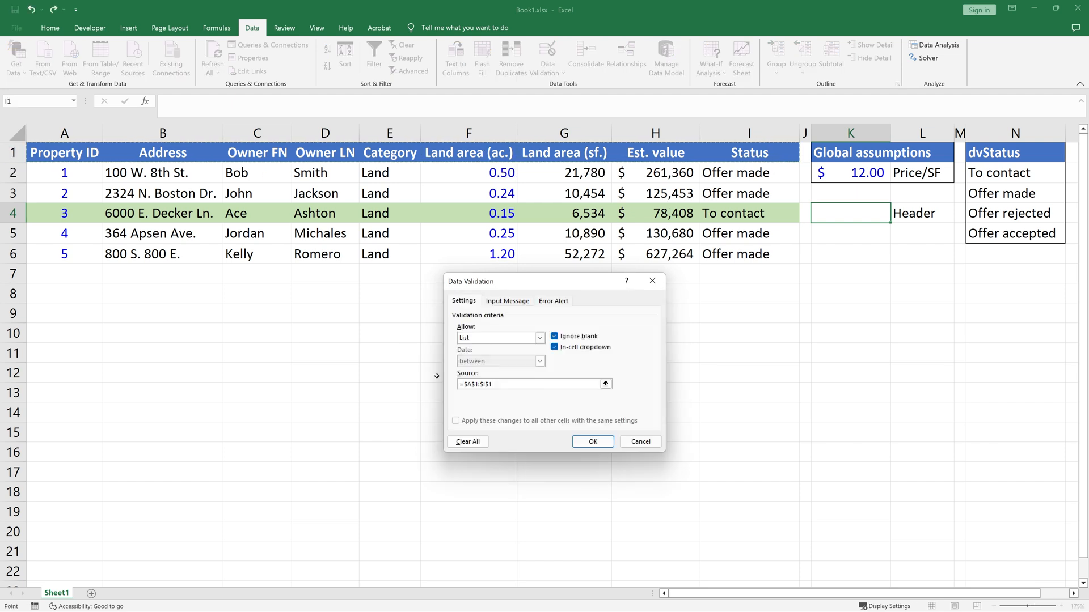
left_click(592, 441)
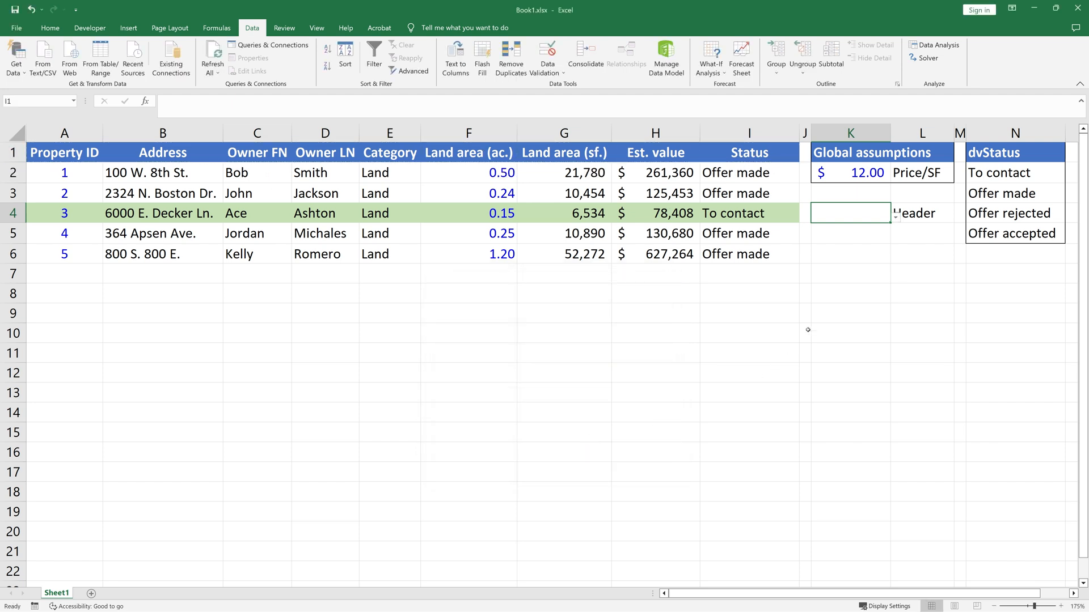
Choose Property ID from the new K4 dropdown.
left_click(893, 213)
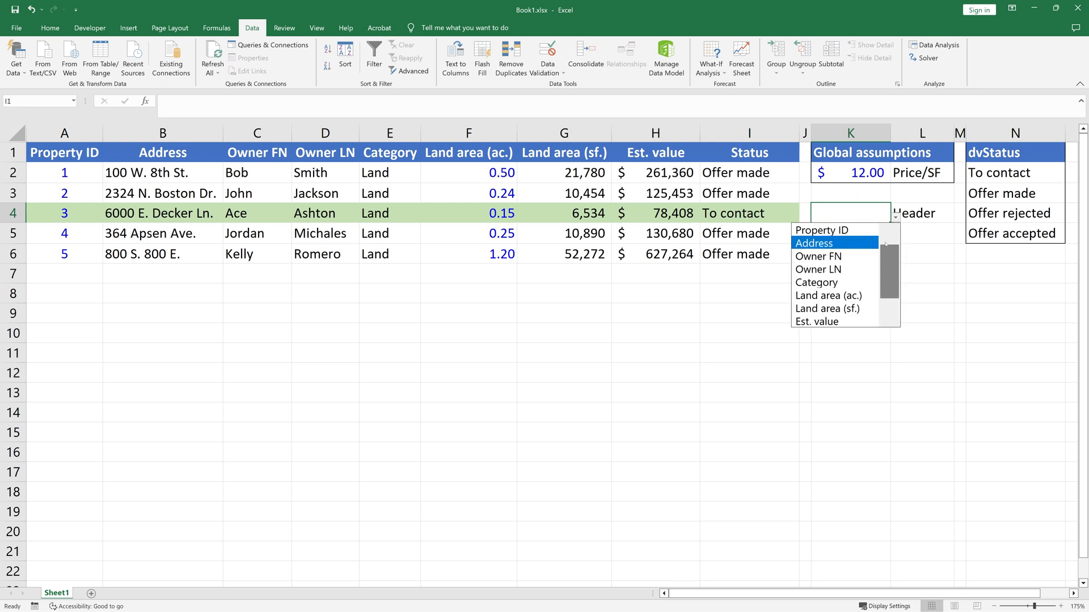
left_click(819, 231)
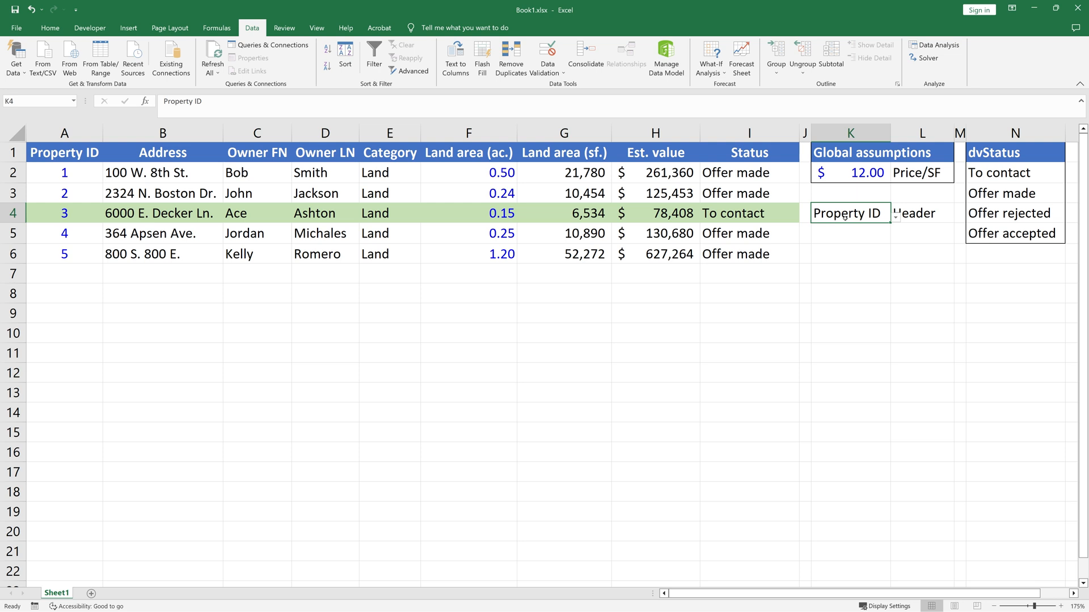
left_click(484, 57)
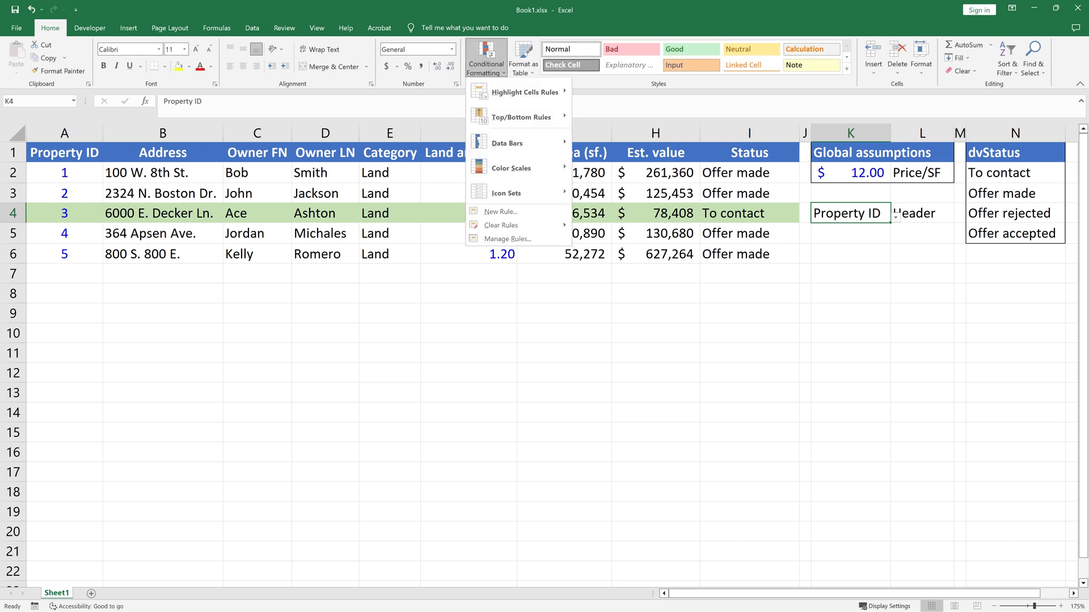
Start a new formula-based rule from the Conditional Formatting Rules Manager.
left_click(509, 239)
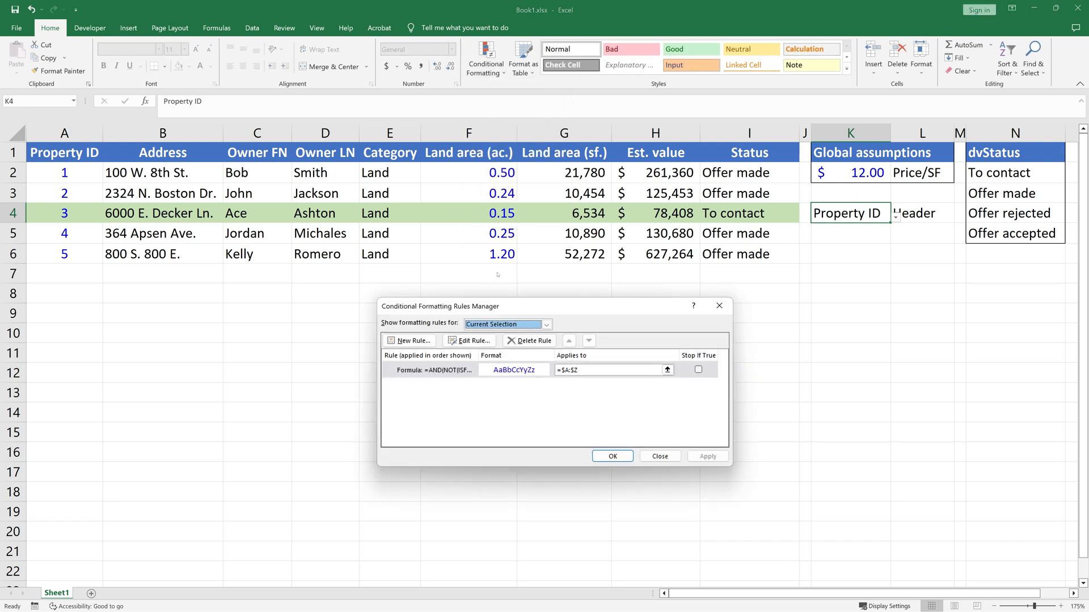
left_click(410, 340)
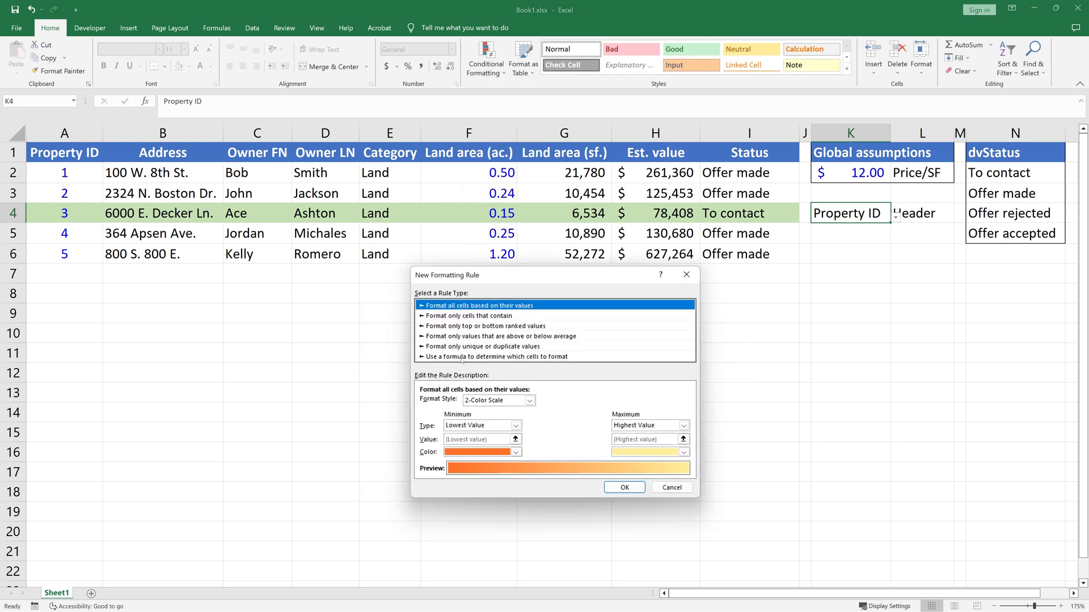
left_click(491, 356)
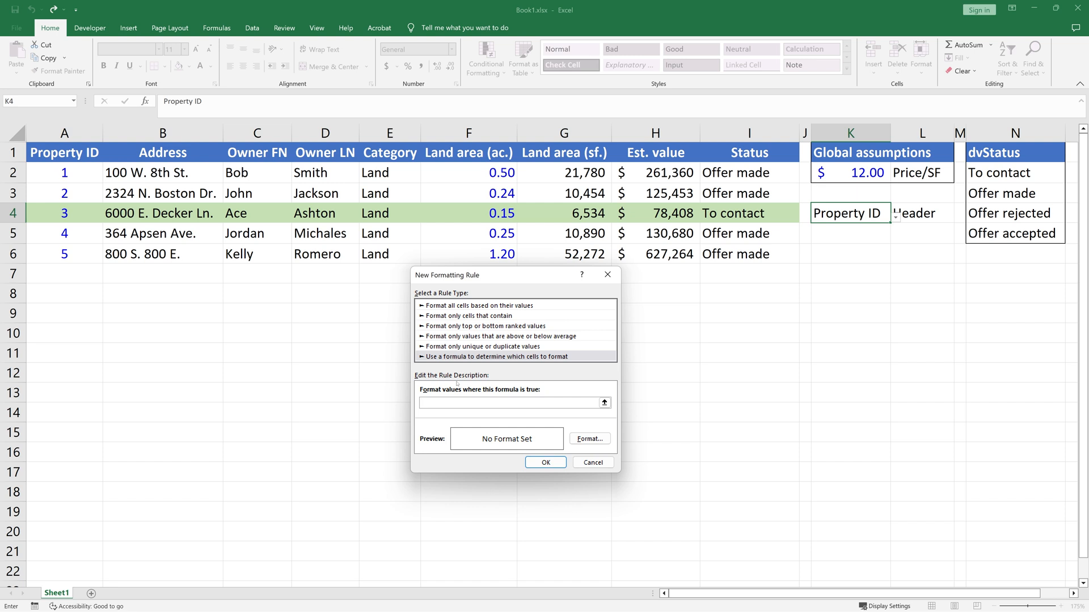
Enter the rule formula =a$1=$K$4 comparing each header with the K4 choice.
type("=a")
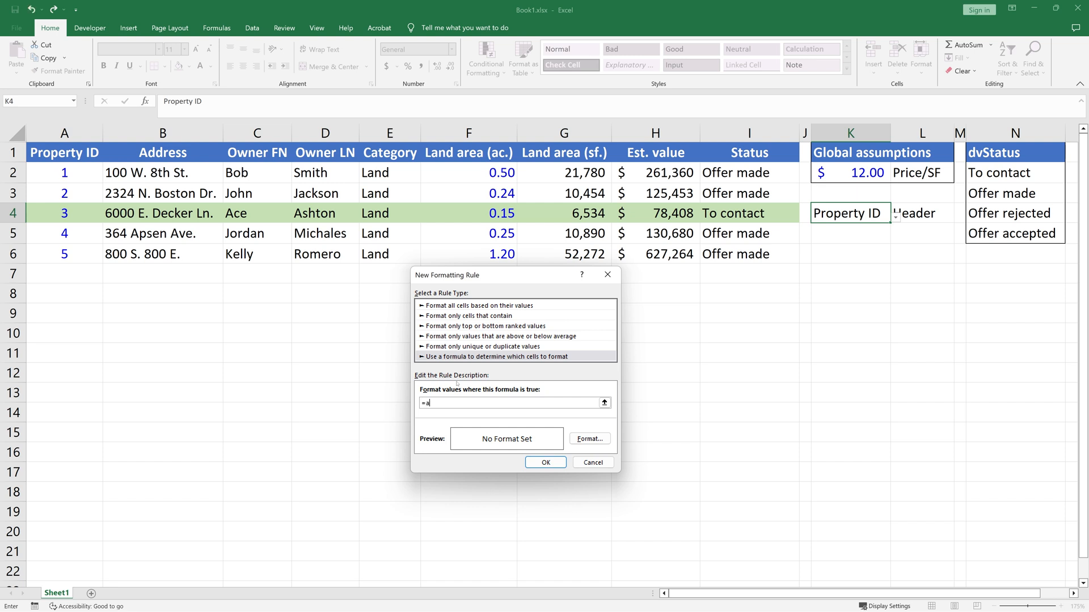
type("$1")
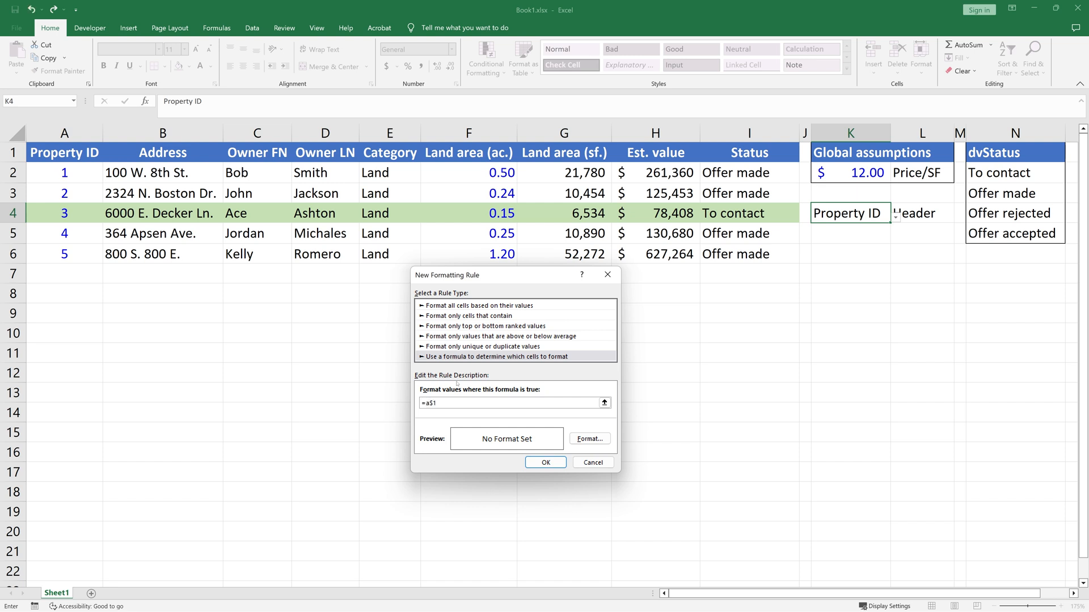
type("=")
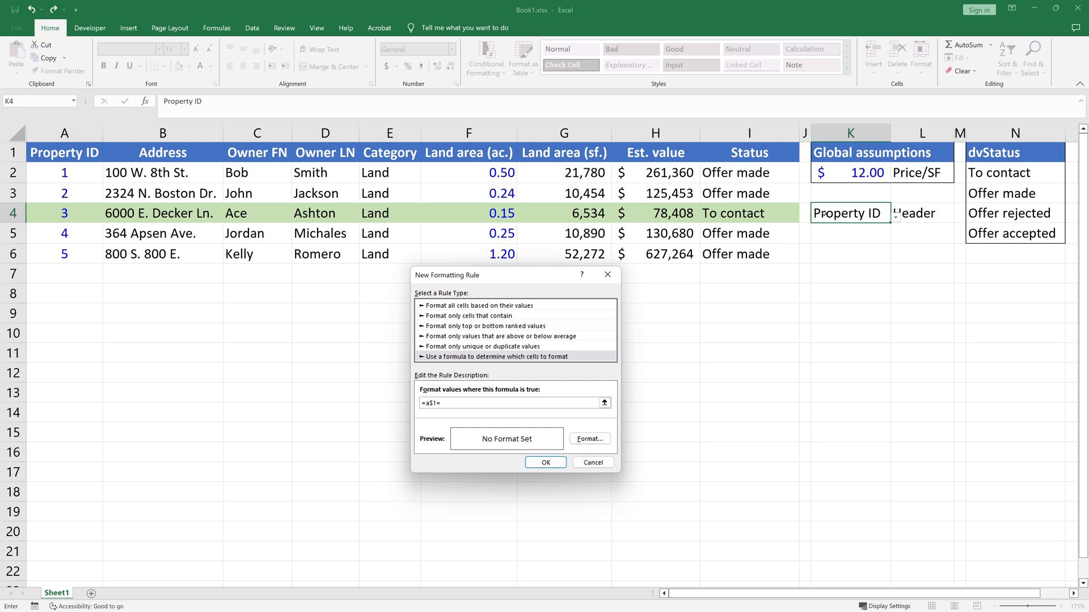
left_click(850, 213)
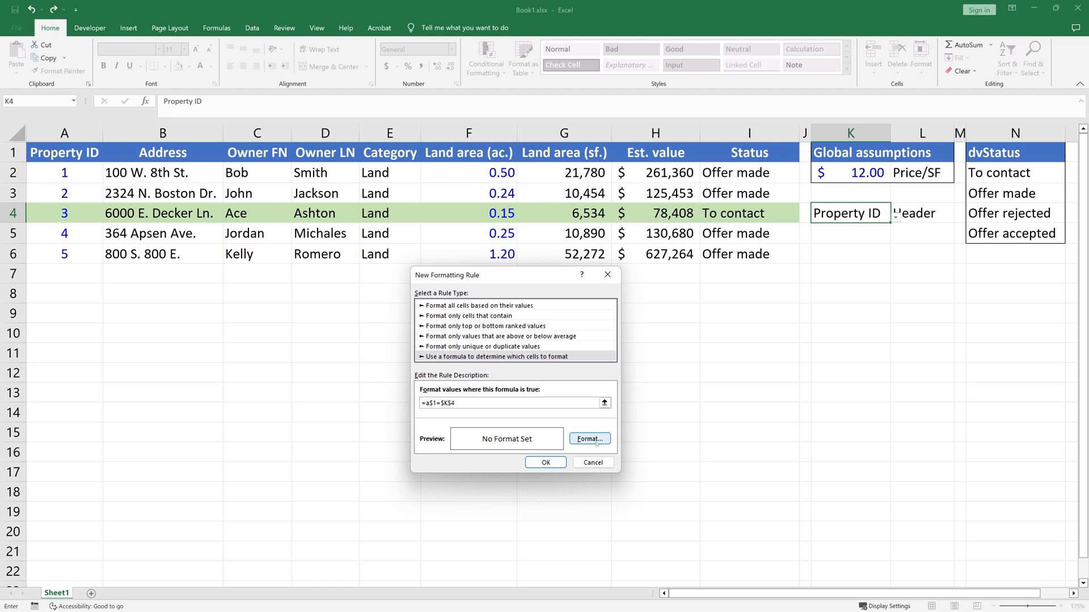
Give the rule an orange fill and set Applies to =$A$1:$I$6.
left_click(589, 438)
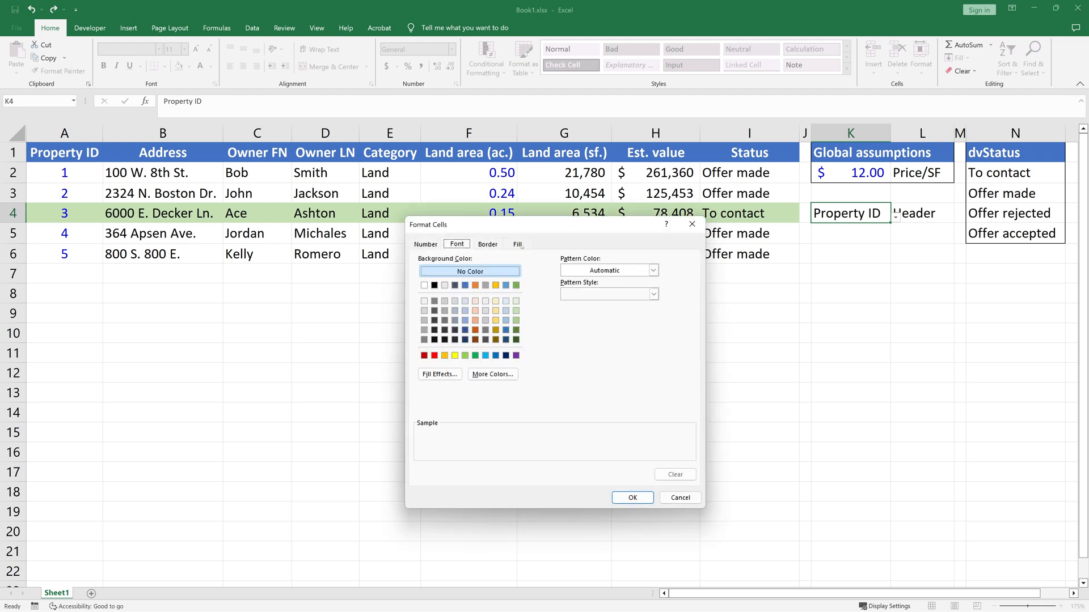
left_click(453, 355)
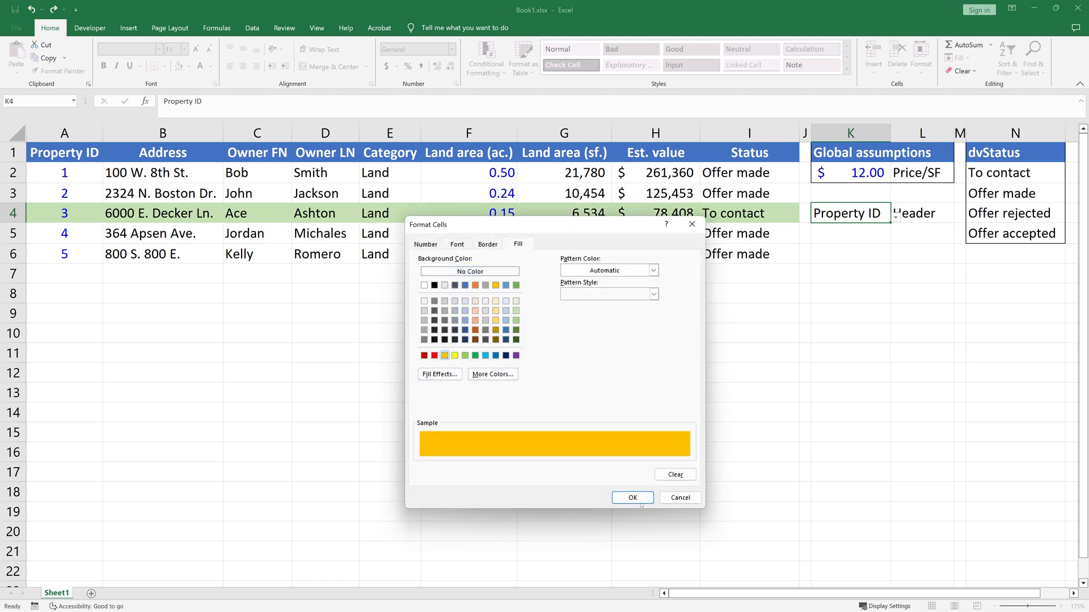
left_click(631, 498)
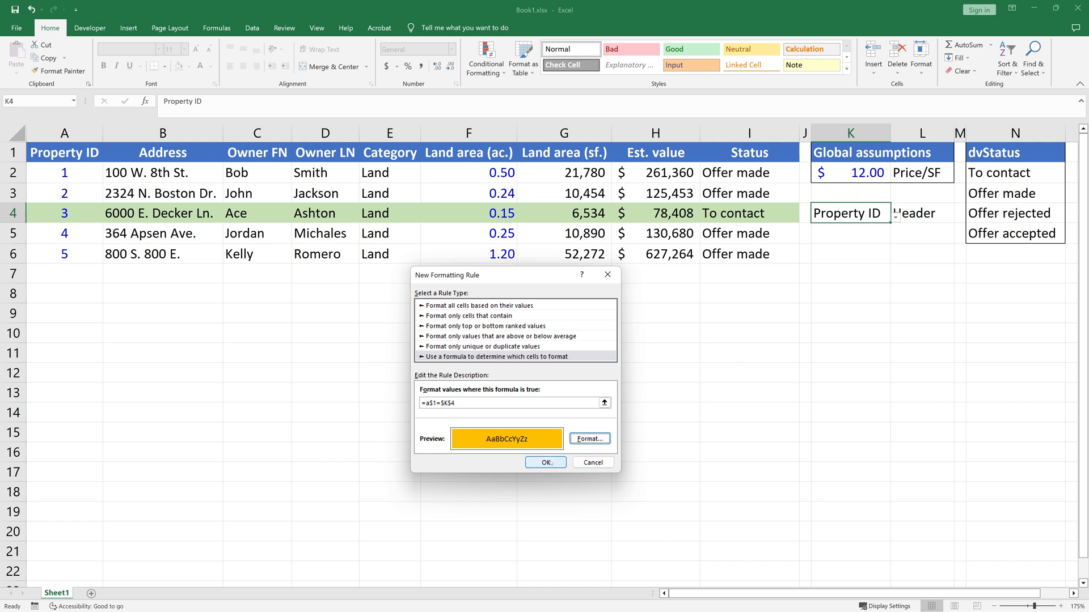
left_click(545, 463)
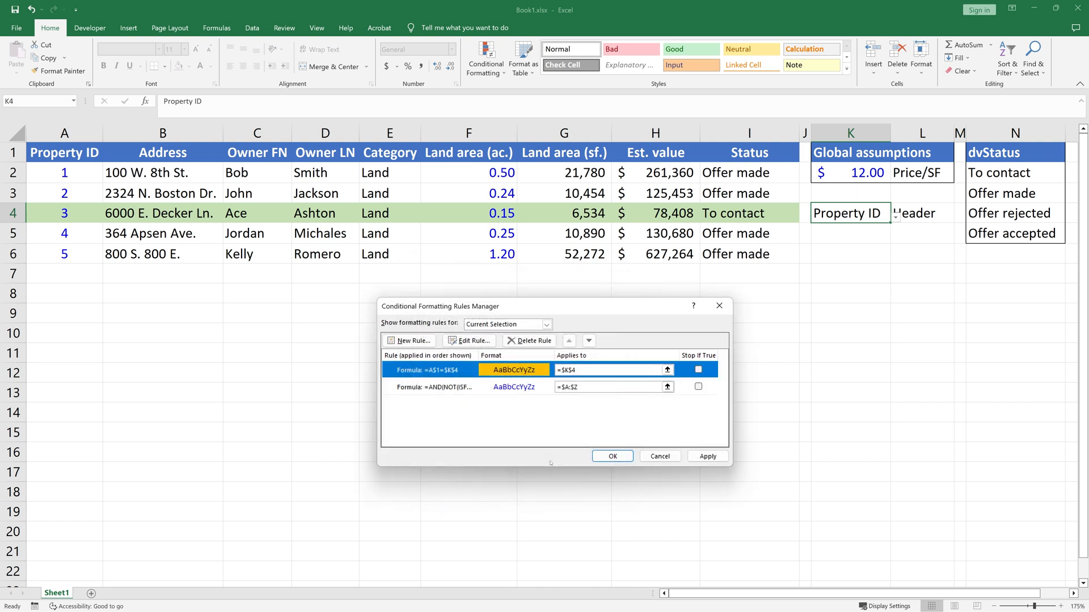
left_click(609, 369)
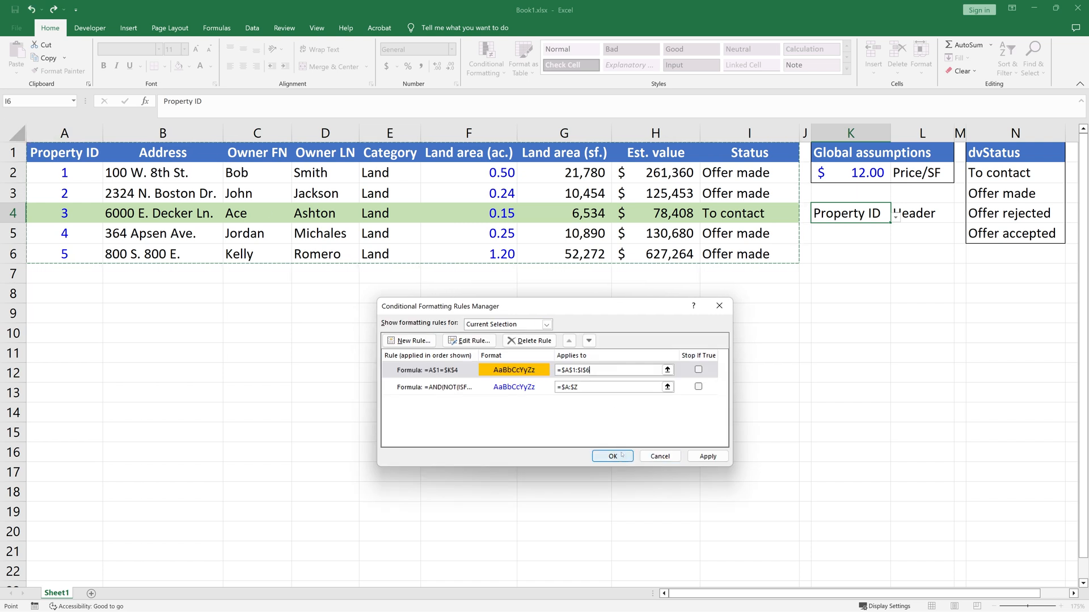
Confirm the Rules Manager to save the orange header-matching rule.
left_click(611, 456)
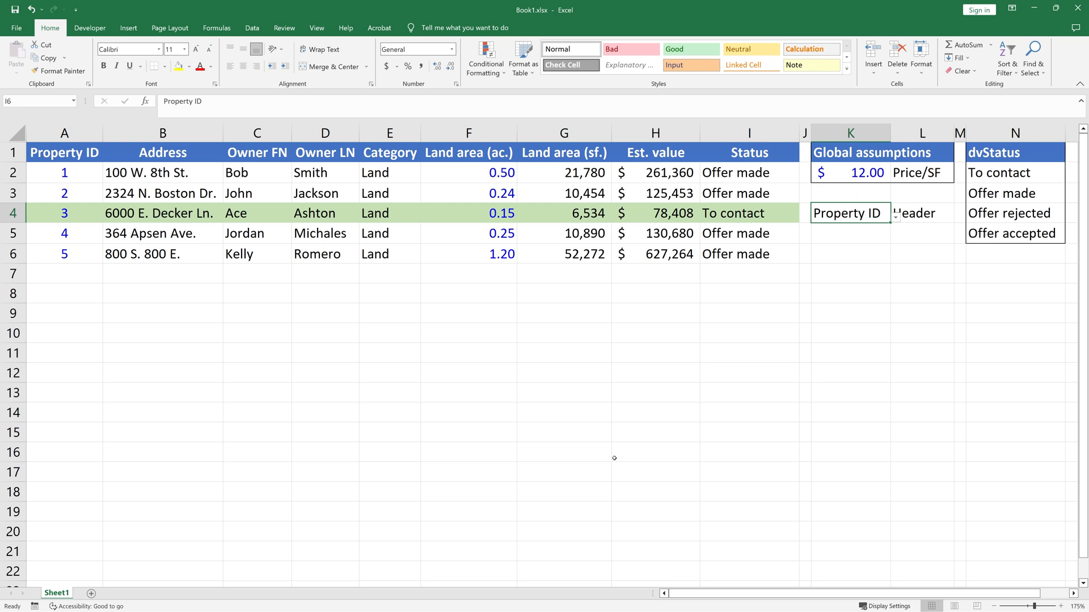
left_click(484, 57)
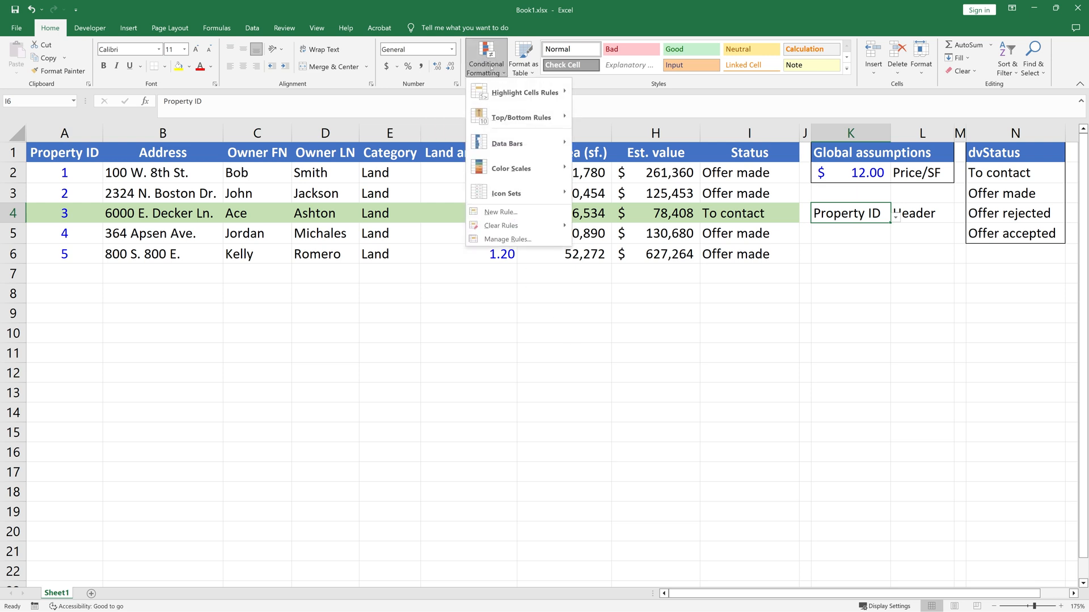
Show rules for This Worksheet, re-confirm the orange rule so the Property ID column turns orange.
left_click(509, 239)
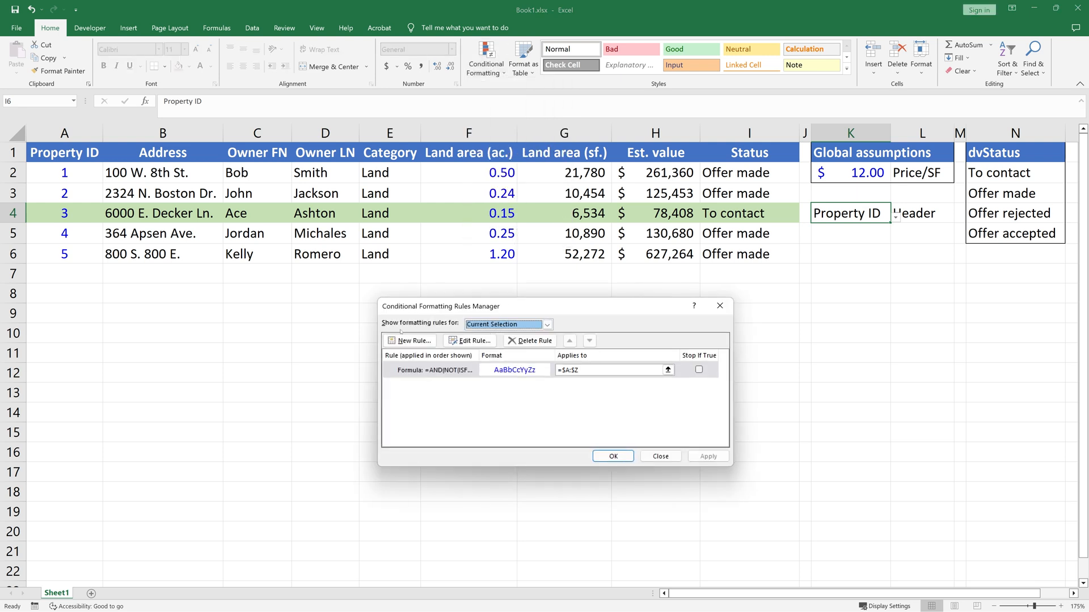
left_click(547, 324)
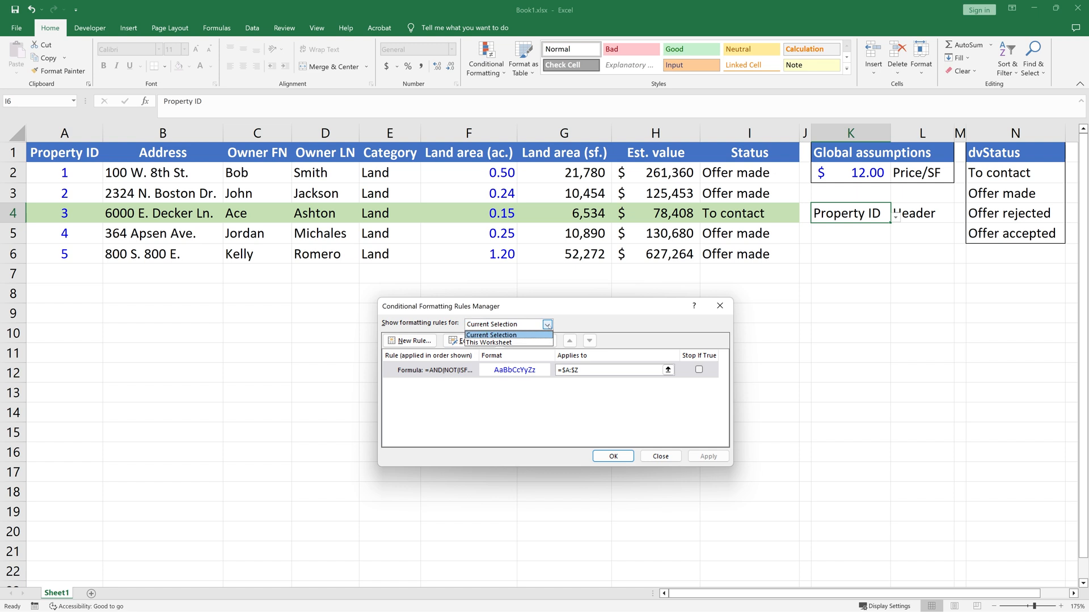
left_click(489, 343)
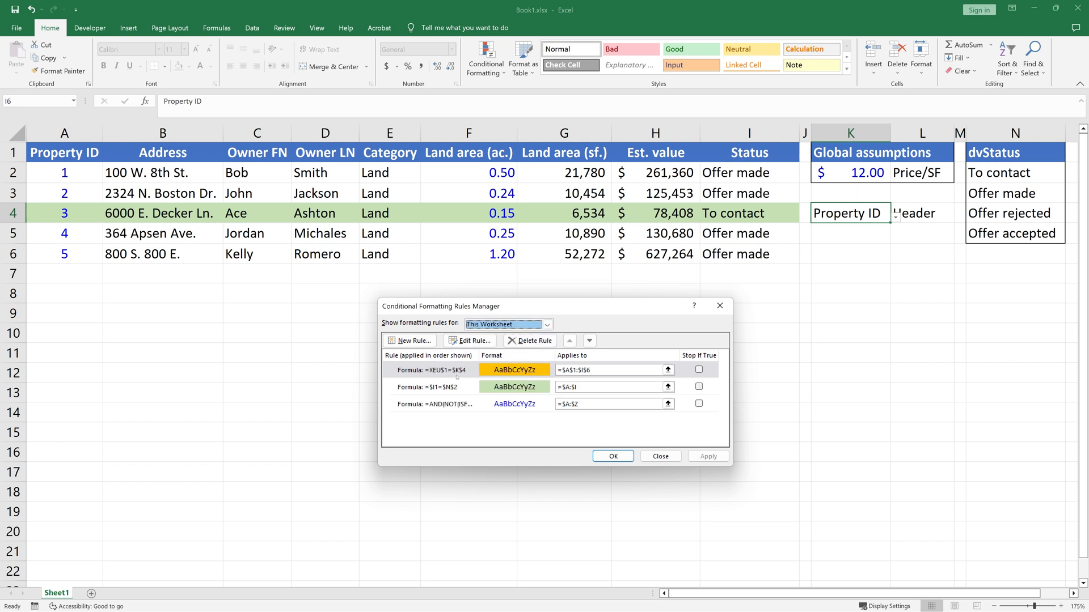
left_click(470, 340)
type("=a$1=$K$4")
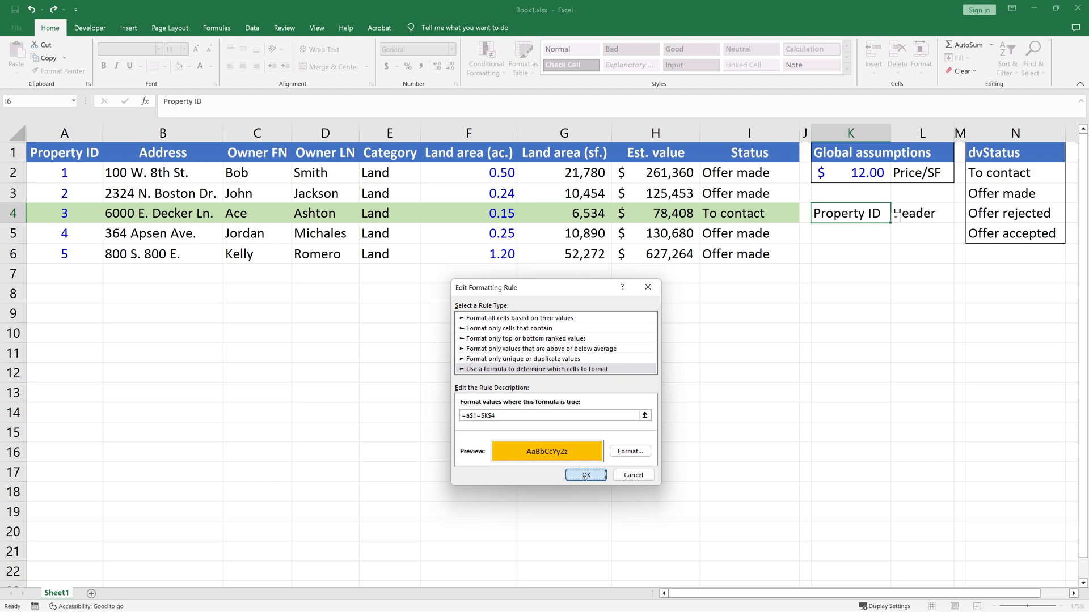
left_click(585, 475)
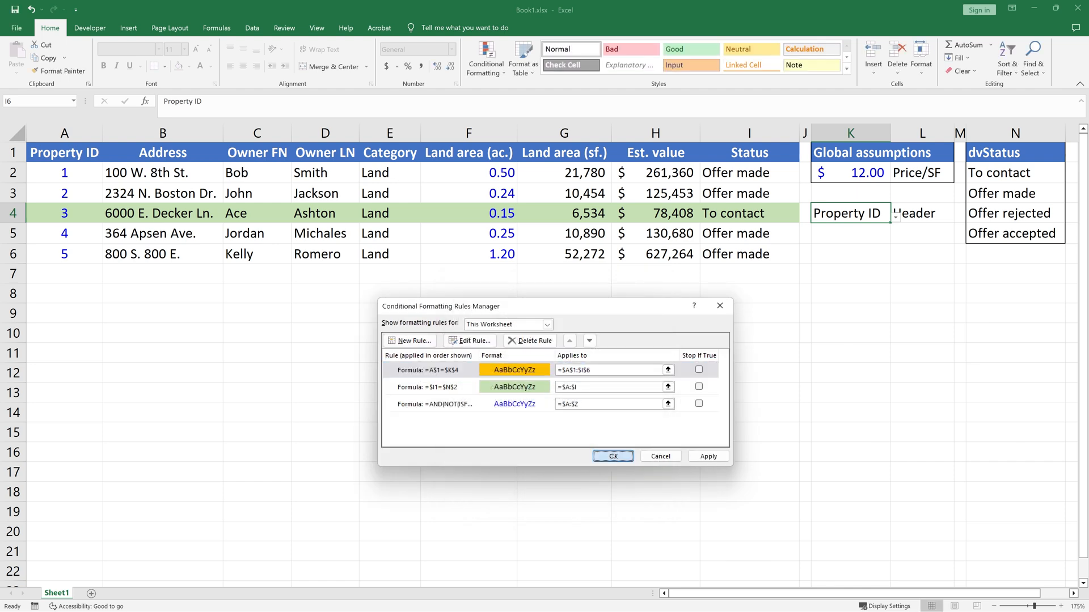
left_click(611, 456)
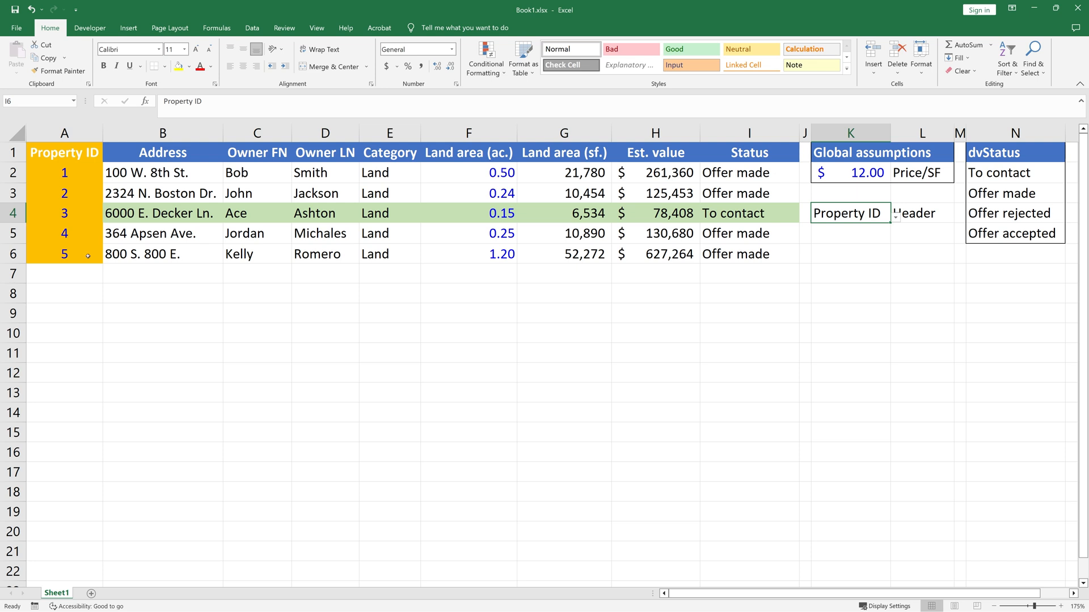
Switch the K4 header selection from Property ID to Owner LN.
left_click(892, 213)
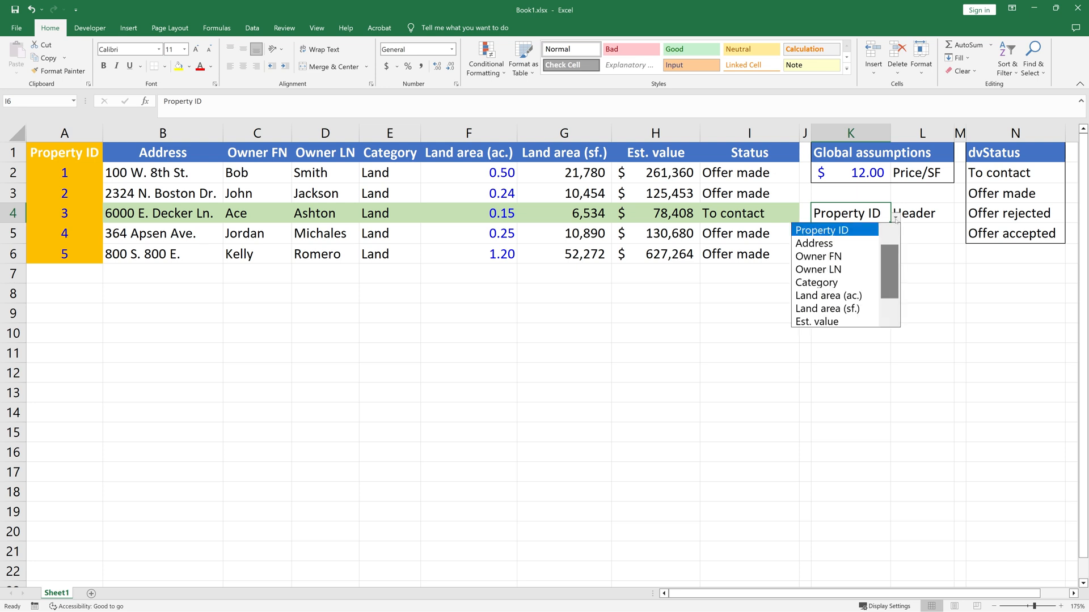
left_click(818, 270)
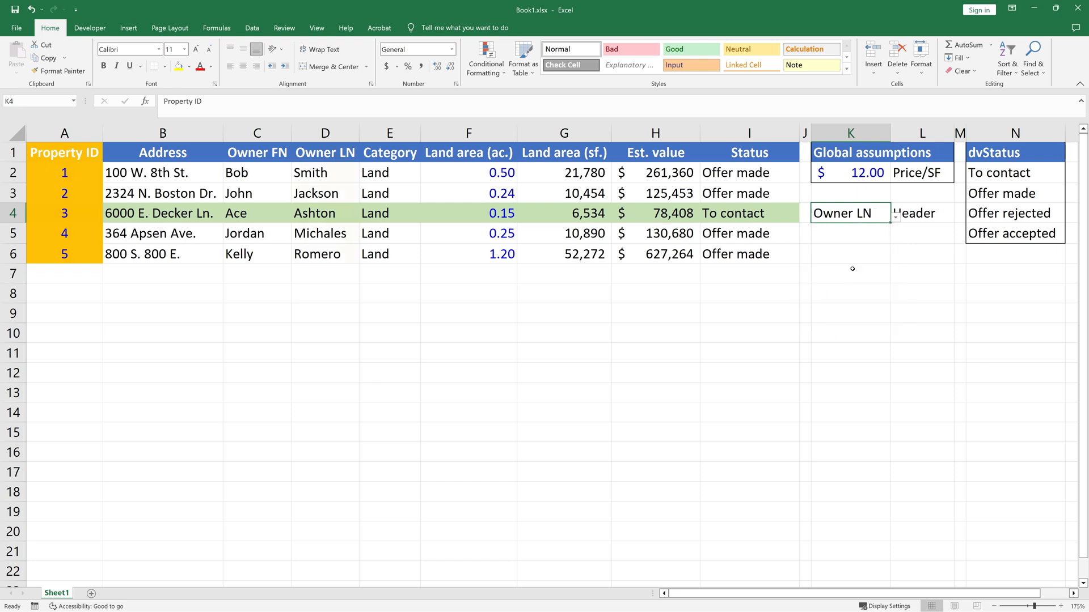